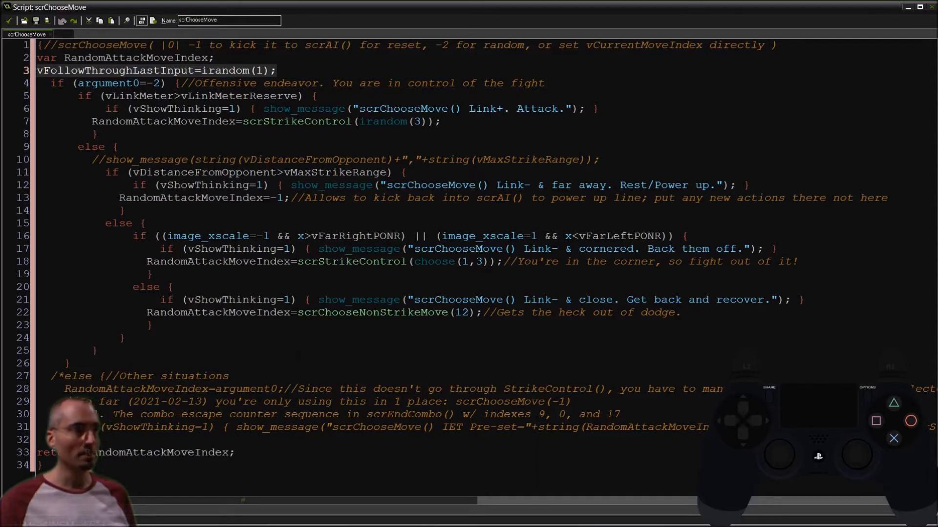
pyautogui.moveTo(287, 76)
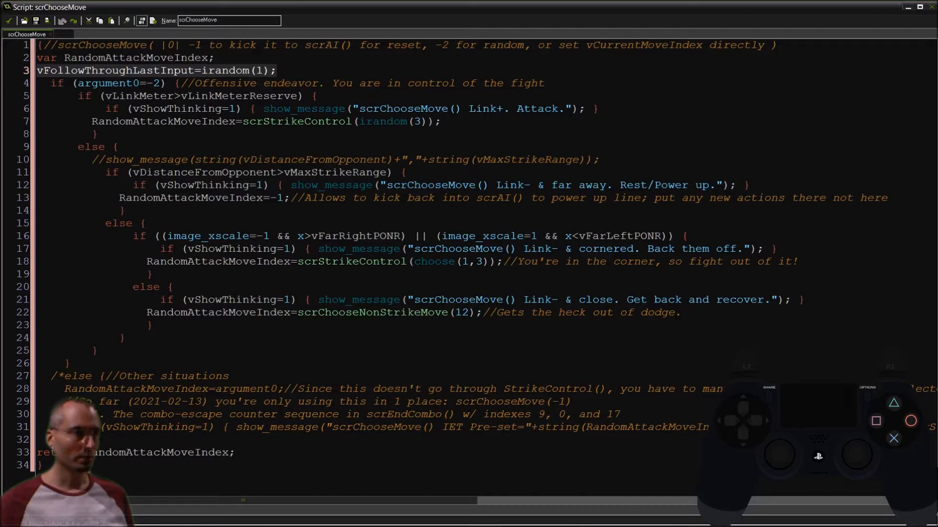
pyautogui.moveTo(279, 77)
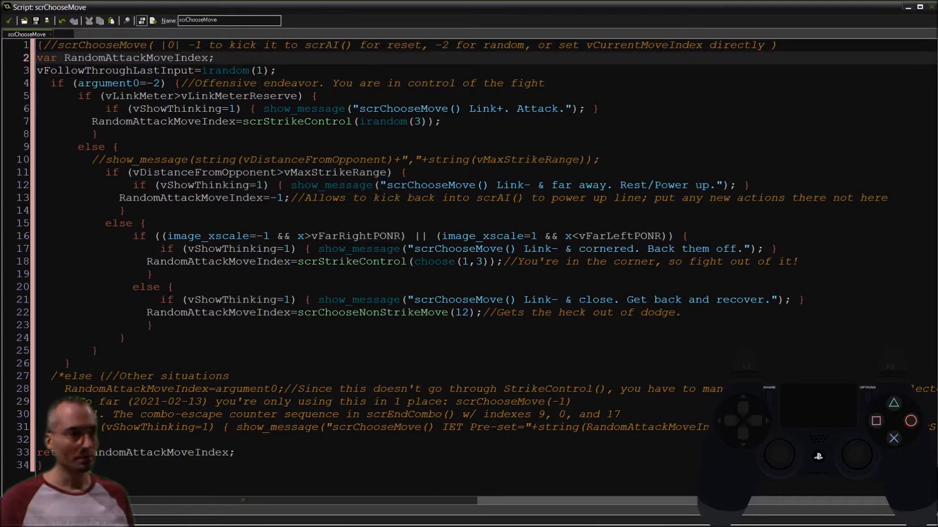
# - Write scrMoveVariables(); above the vFollowThroughLastInput line in scrChooseMove and select the name for reuse
pyautogui.write('scr')
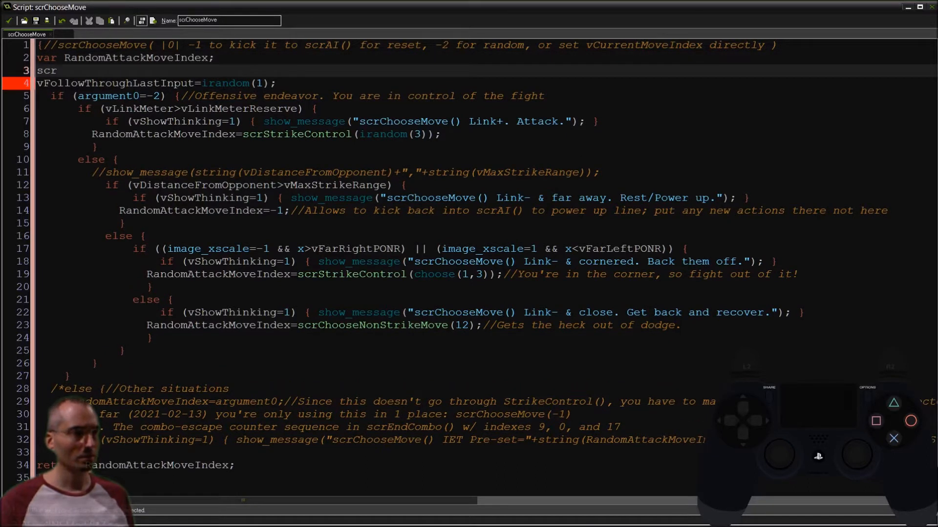
pyautogui.write('M')
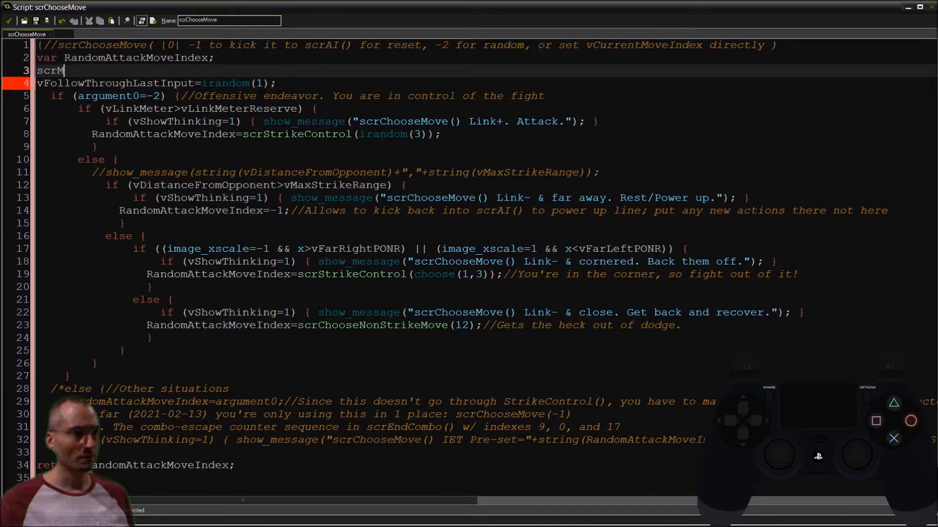
pyautogui.write('oveVariabl')
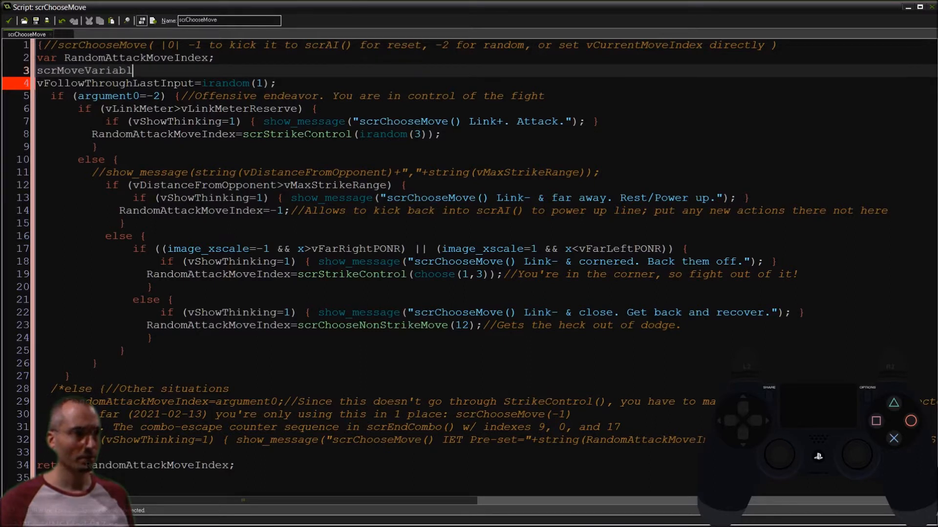
pyautogui.write('es();')
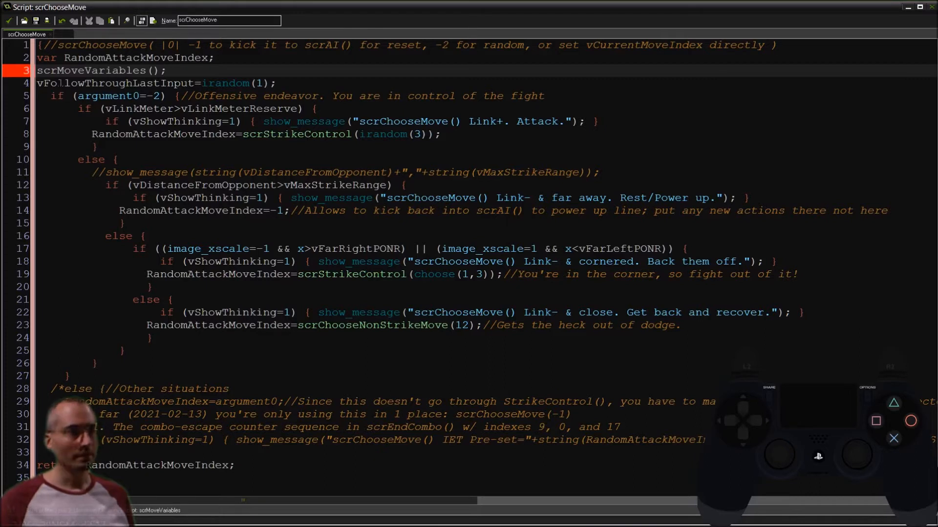
pyautogui.doubleClick(148, 70)
pyautogui.write('n')
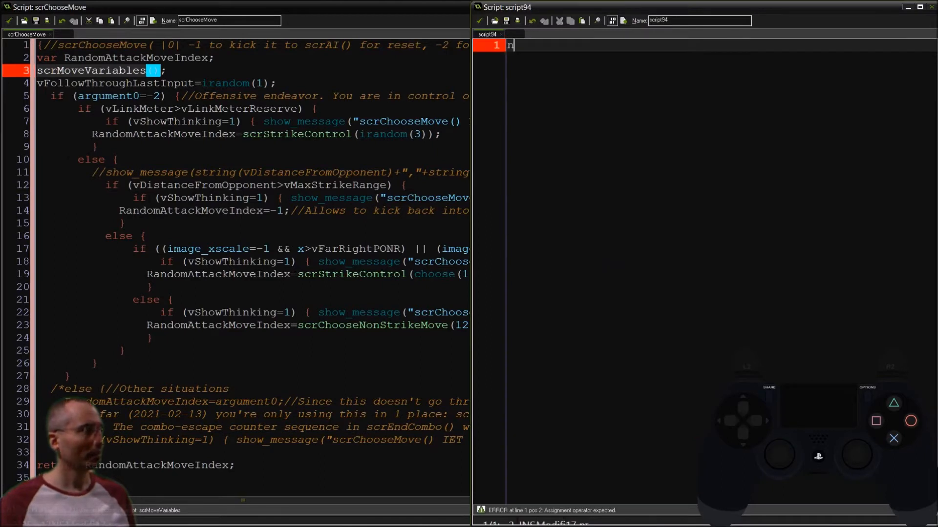
# - Fill the new scrMoveVariables script: //scrMoveVariables() header, opening brace and vFollowThroughLastInput=irandom(1);
pyautogui.press('Backspace')
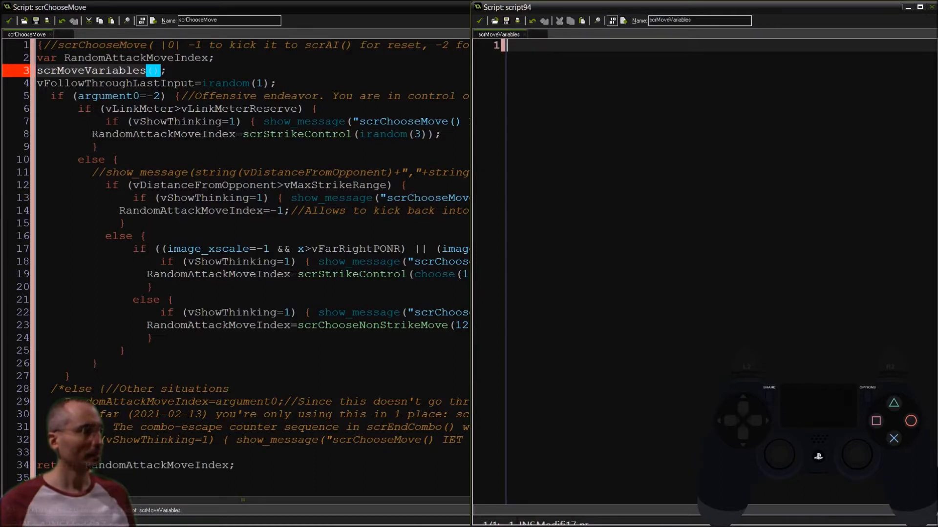
pyautogui.write('//scrMoveVariables')
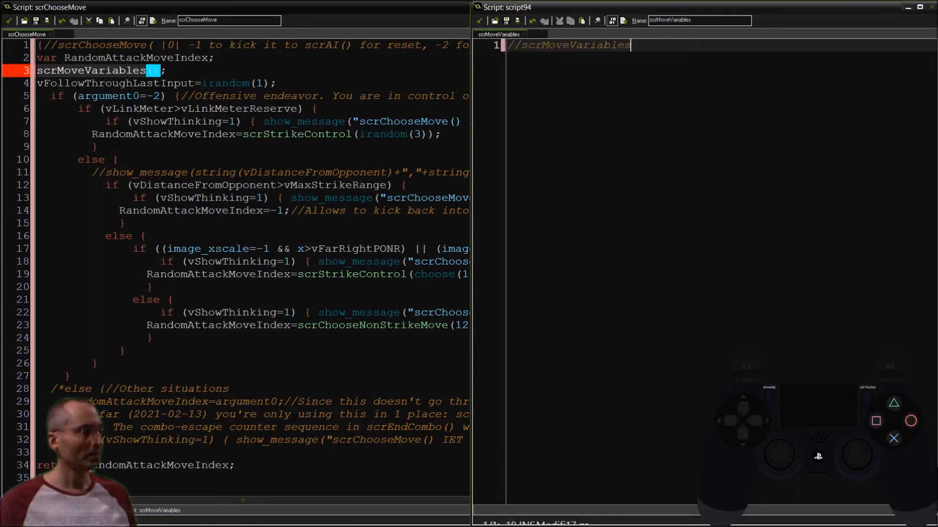
pyautogui.write('( |')
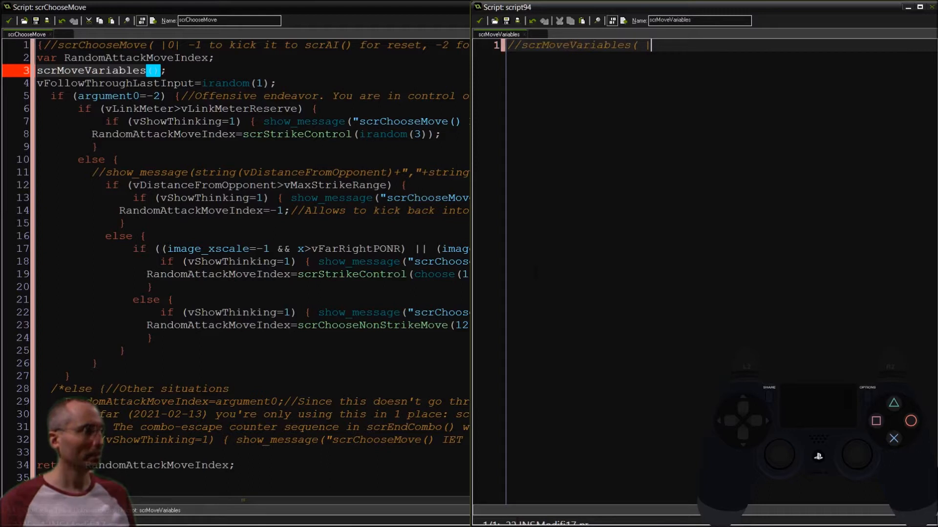
pyautogui.press('Backspace')
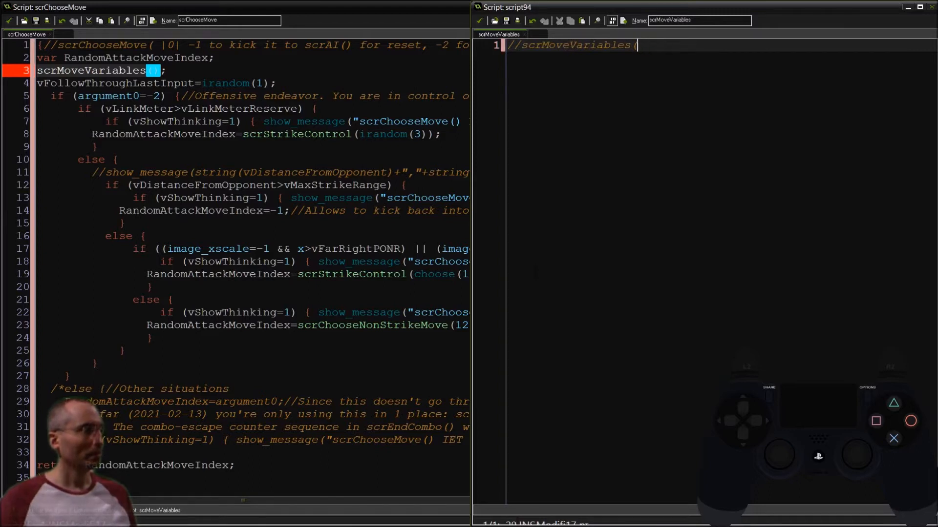
pyautogui.write(')')
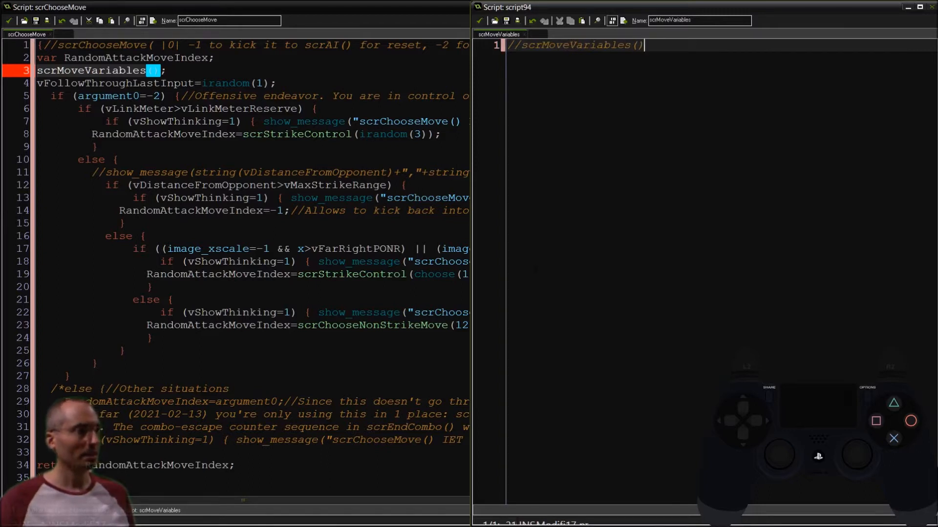
pyautogui.write('{')
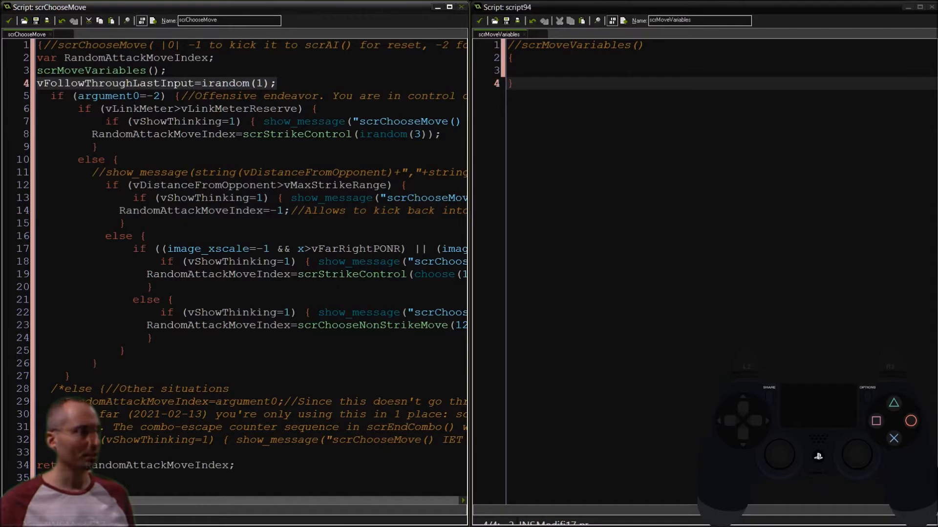
pyautogui.write('vFollowThroughLastInput=irandom(1);')
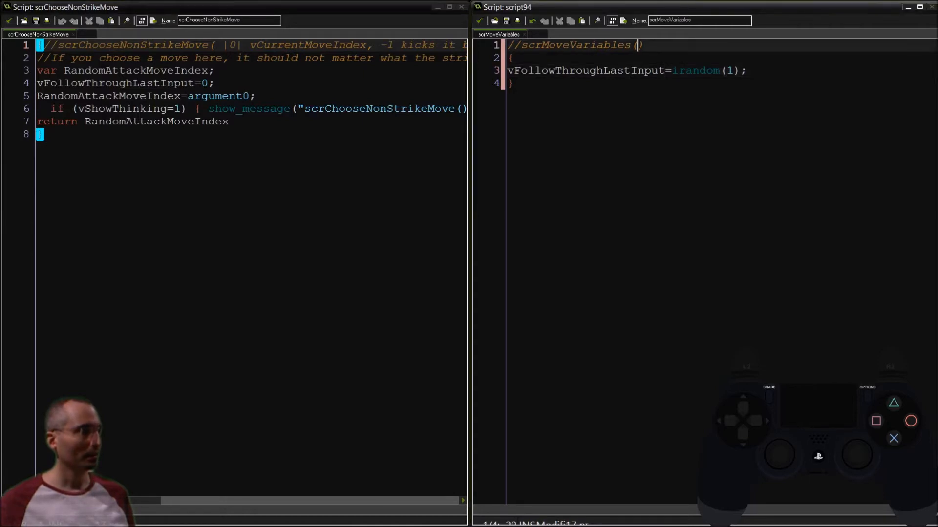
# - Document |0| vFollowThroughLastInput in the header and assign vFollowThroughLastInput from argument0
pyautogui.write('|0|')
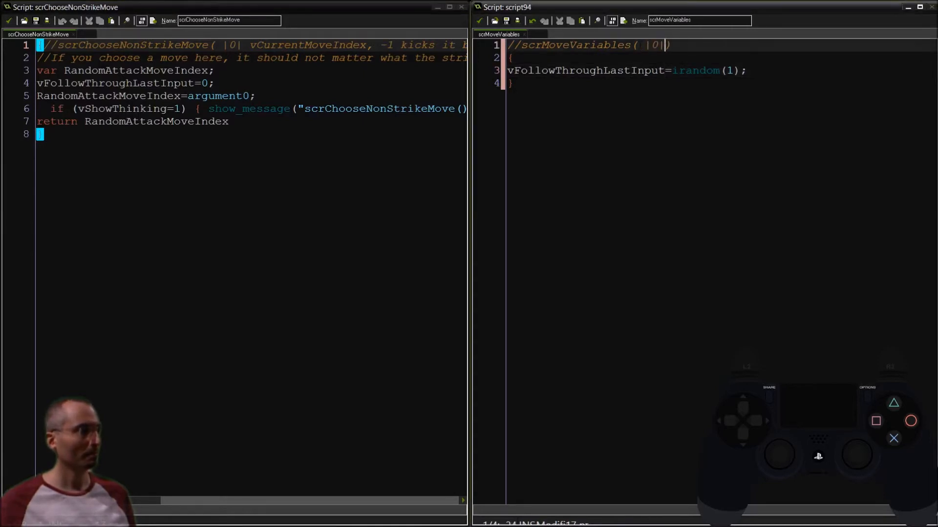
pyautogui.write('vFollowThroughLastInput')
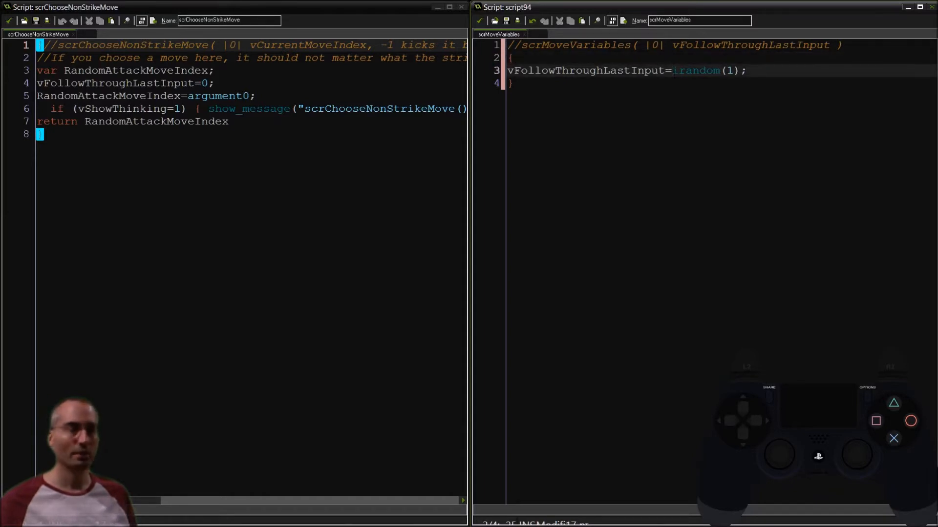
pyautogui.write('arguement0')
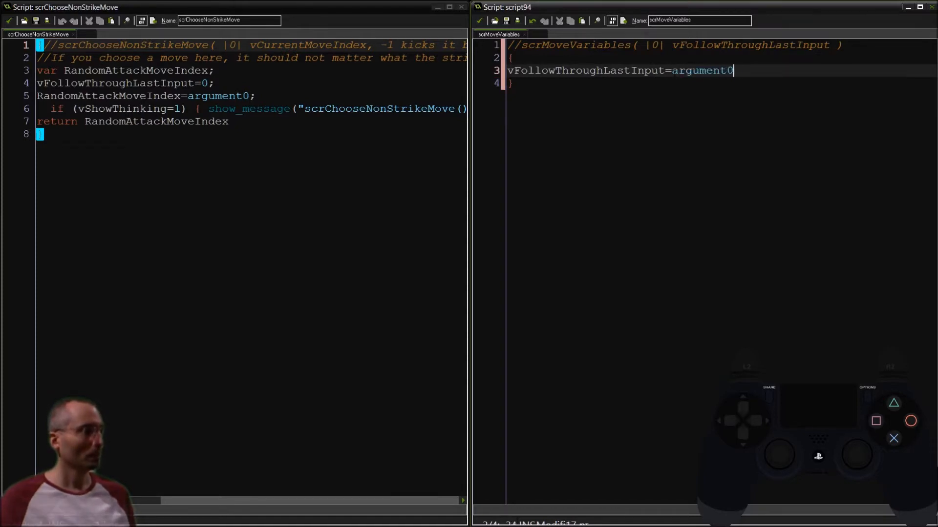
pyautogui.write(';')
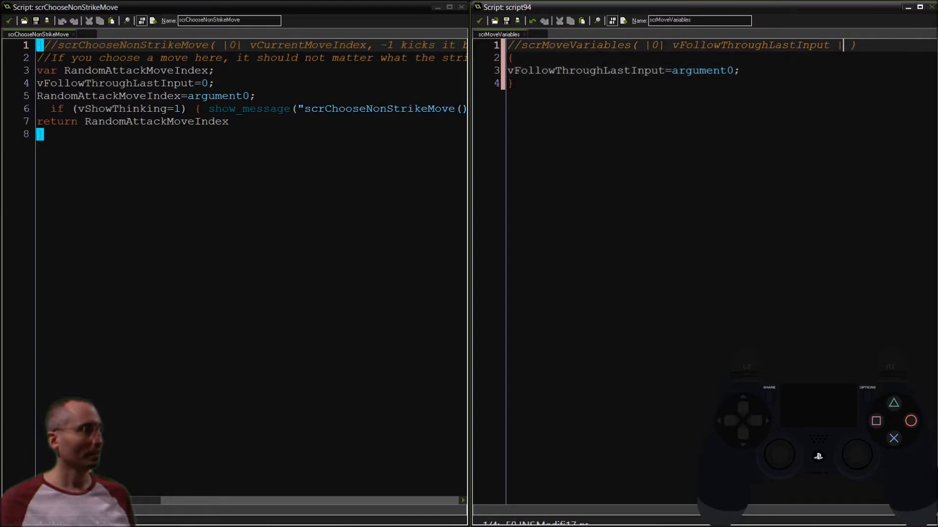
# - Add a |1| vTra... argument to the header and call scrMoveVariables(); in scrChooseNonStrikeMove
pyautogui.write('|1| vTransition')
pyautogui.click(127, 83)
pyautogui.write('//')
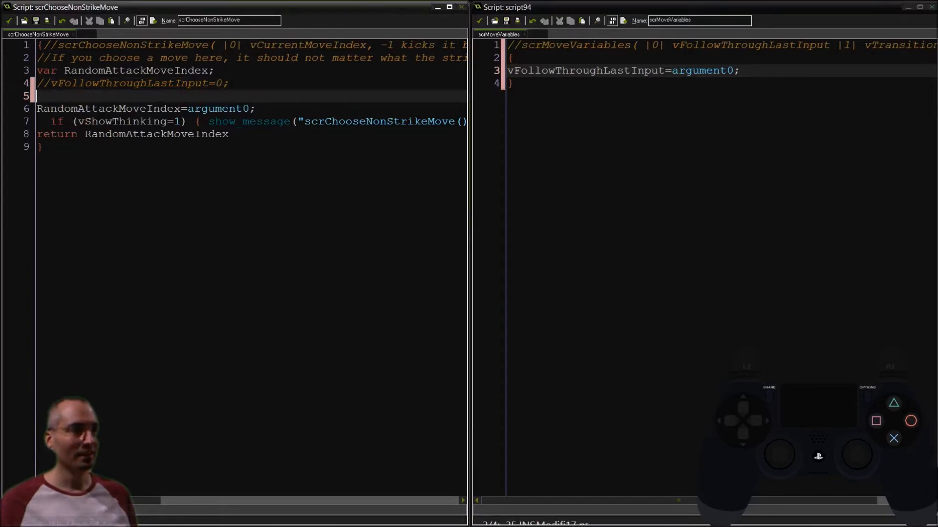
pyautogui.write('scrMoveVariables();')
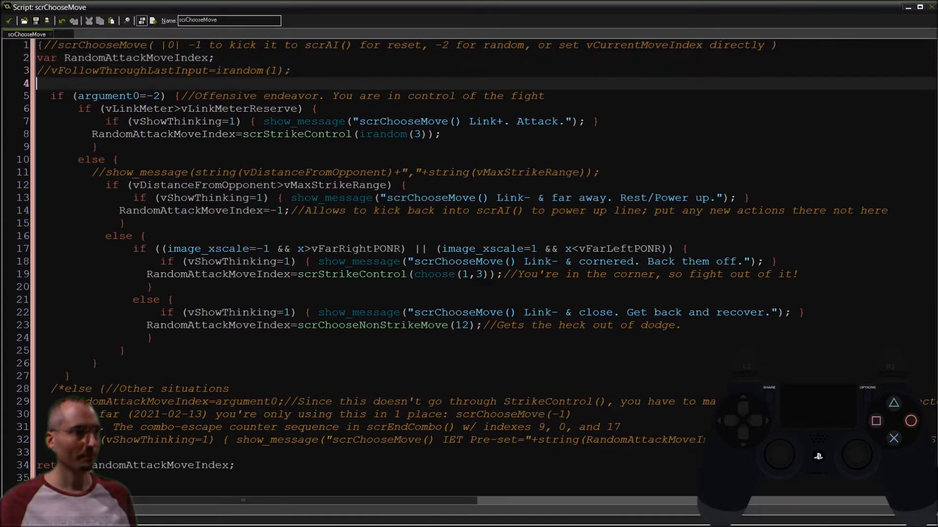
# - Call scrMoveVariables(); below the commented-out irandom(1) assignment in scrChooseMove
pyautogui.write('scrMoveVariables();')
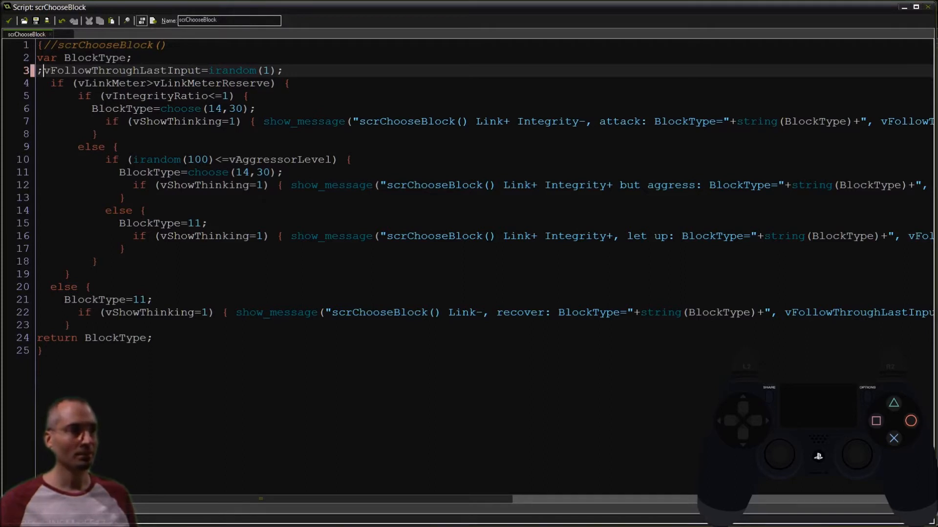
# - Call scrMoveVariables(); ahead of the vFollowThroughLastInput=irandom(1) line in scrChooseBlock
pyautogui.write('scrMoveVariables();')
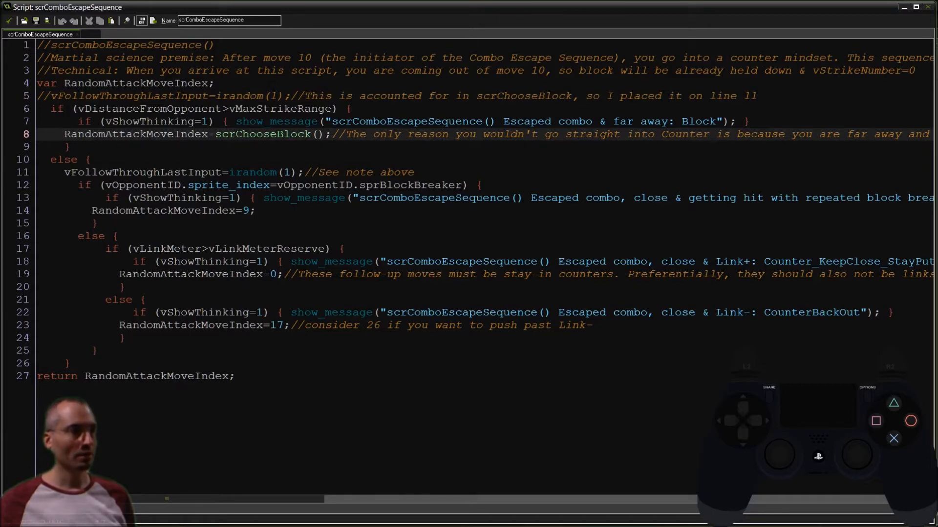
# - Call scrMoveVariables(); under the commented-out assignment in scrComboEscapeSequence
pyautogui.click(166, 173)
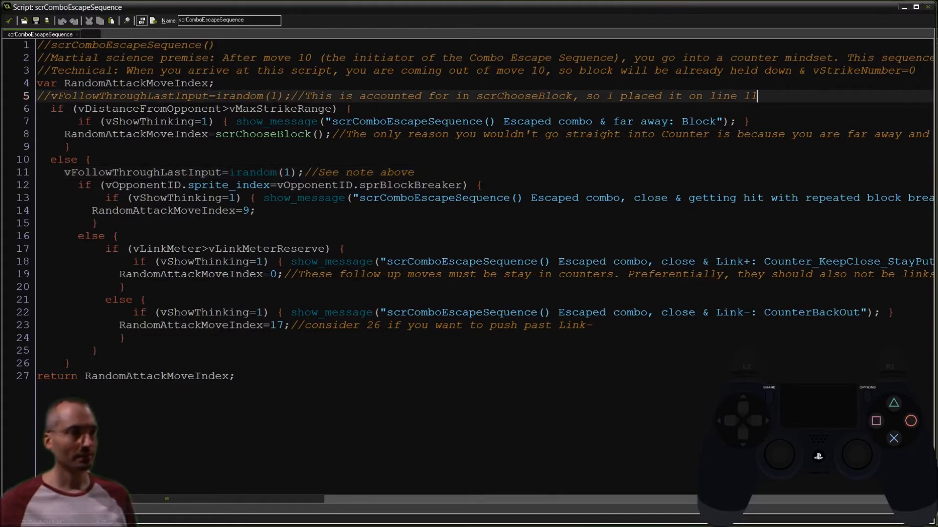
pyautogui.write('scrMoveVariables();')
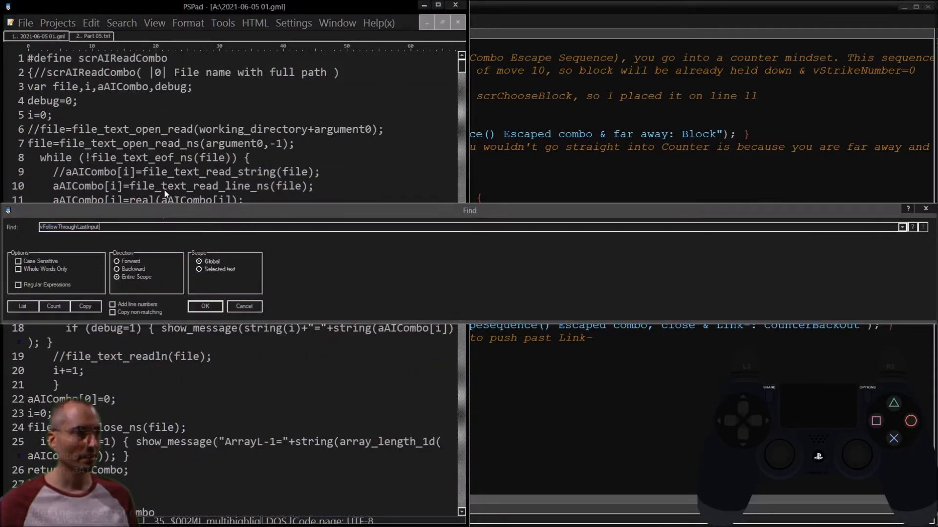
# - Run the vFollowThroughLastInput search in the exported .gml and scroll to the scrChooseMove match
pyautogui.click(205, 306)
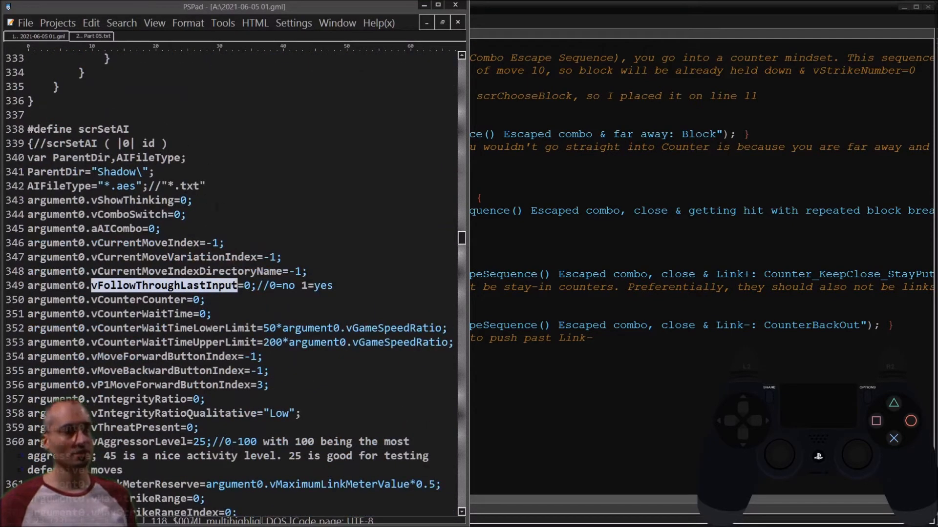
pyautogui.scroll(-3)
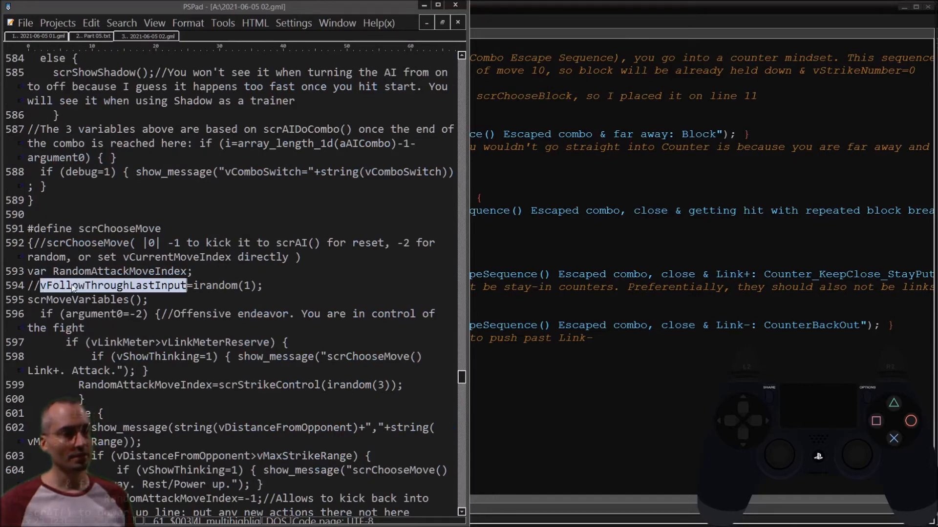
# - Scroll through the remaining vFollowThroughLastInput matches down to scrComboEscapeSequence
pyautogui.scroll(-3)
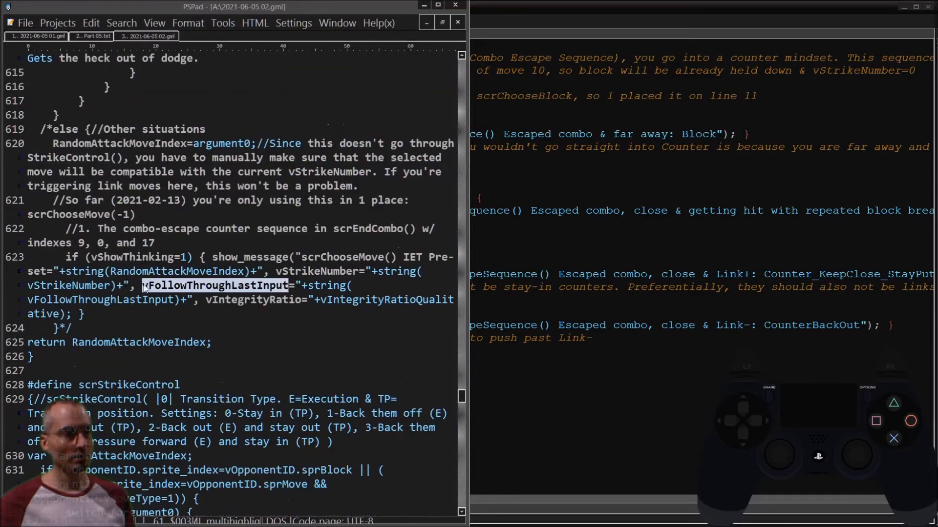
pyautogui.scroll(-3)
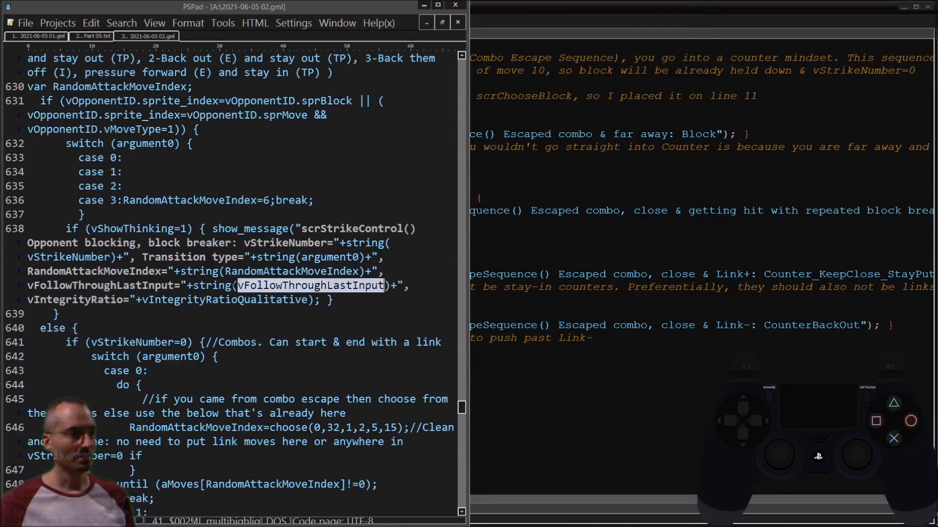
pyautogui.scroll(-3)
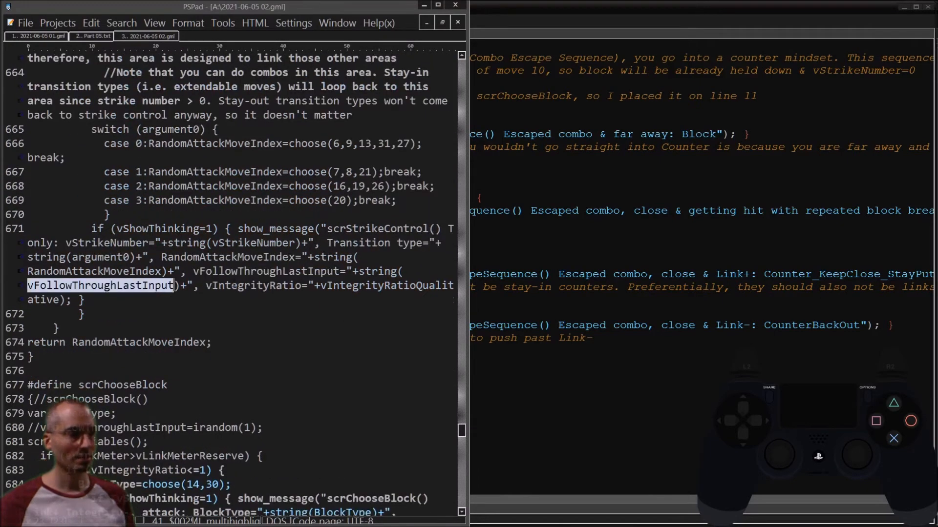
pyautogui.scroll(-3)
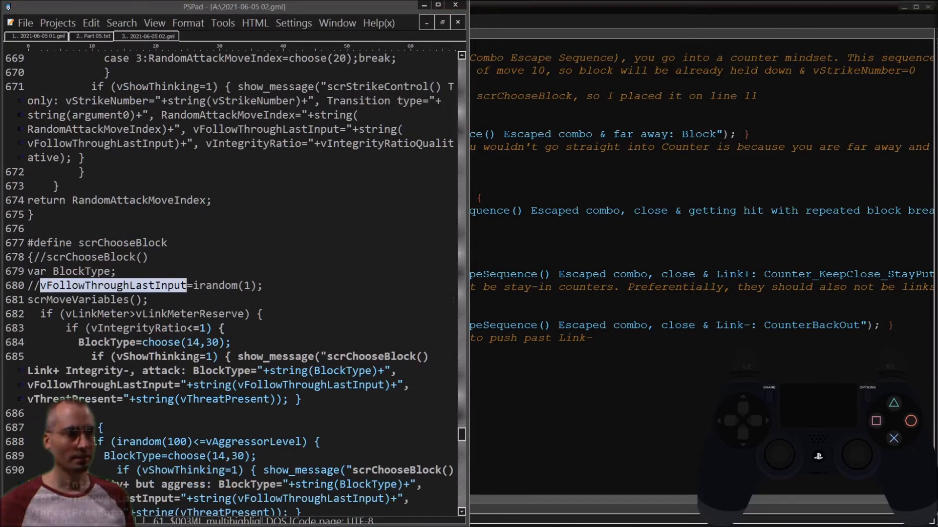
pyautogui.scroll(-3)
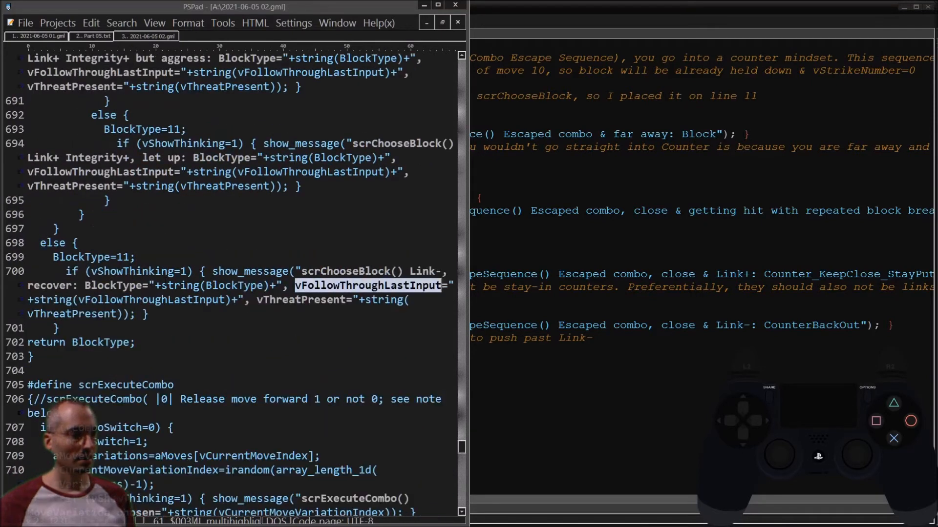
pyautogui.scroll(-3)
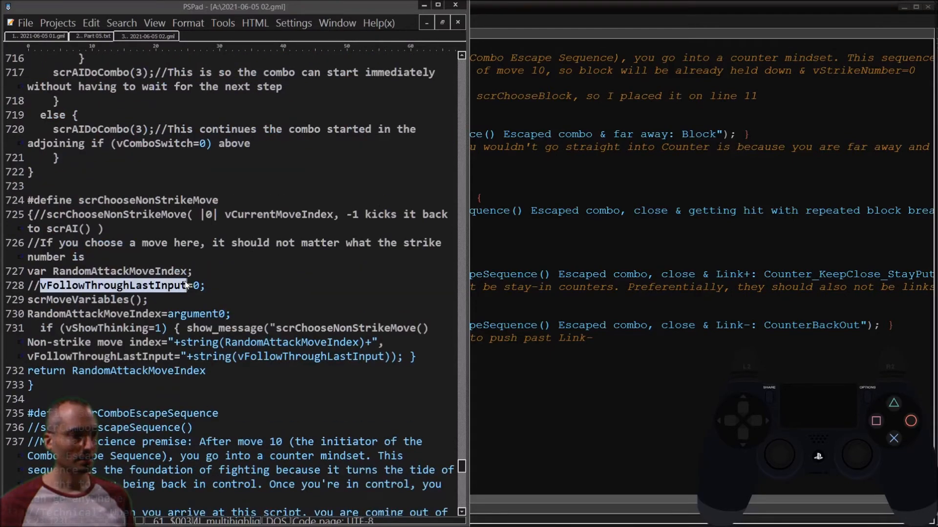
pyautogui.scroll(-3)
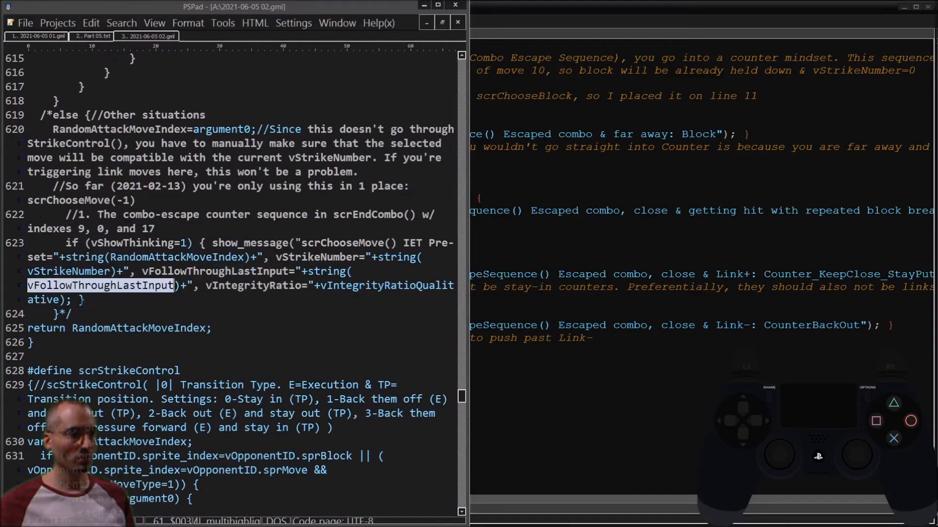
pyautogui.scroll(-3)
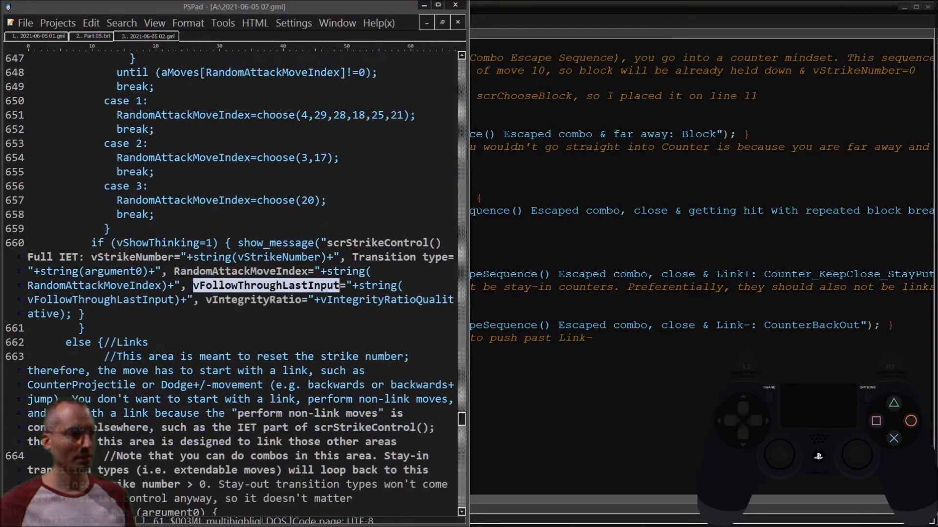
pyautogui.scroll(-3)
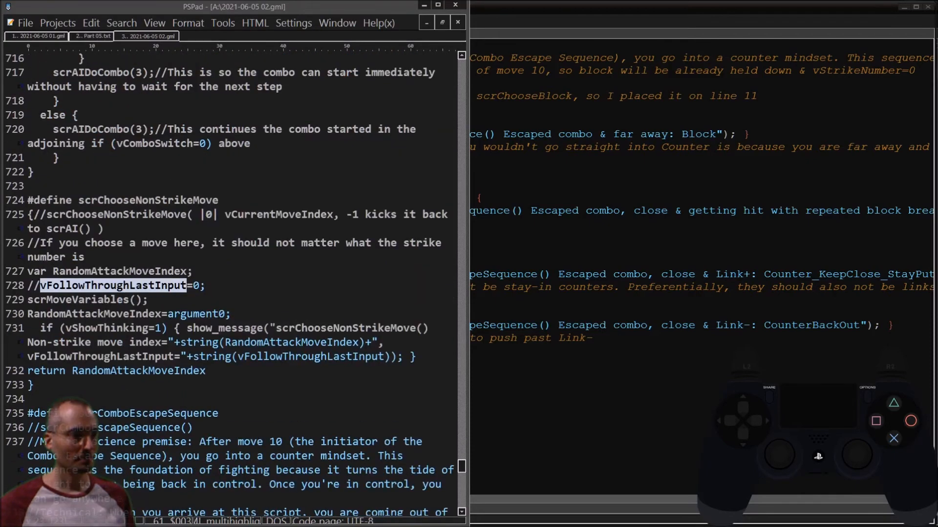
pyautogui.scroll(-3)
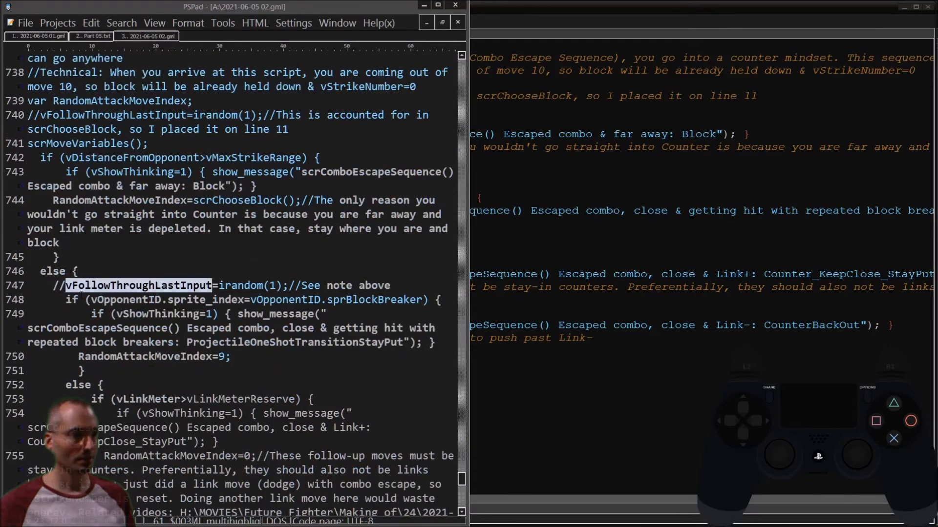
pyautogui.moveTo(177, 286)
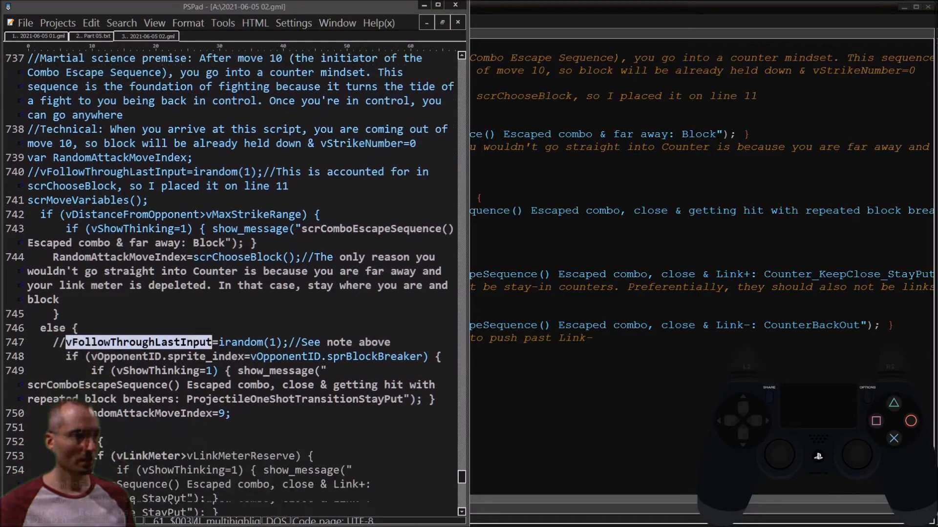
pyautogui.scroll(-3)
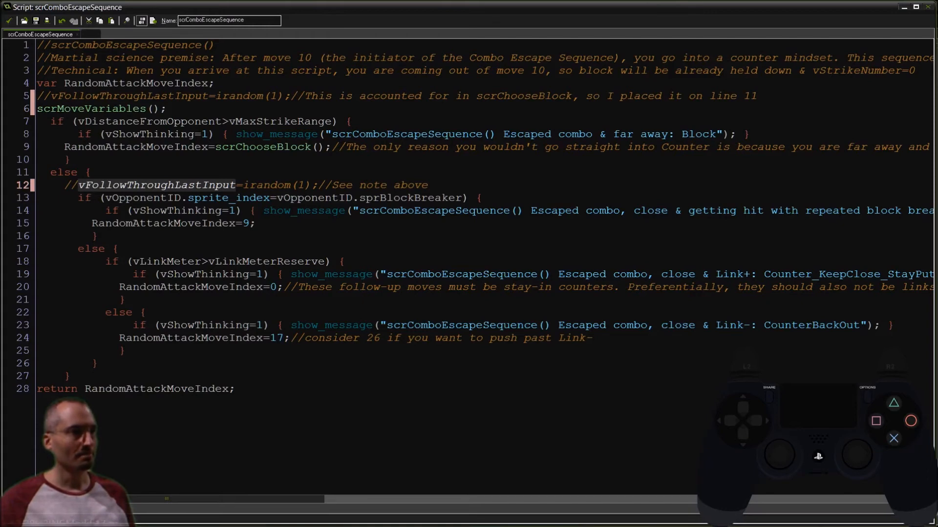
pyautogui.moveTo(337, 8)
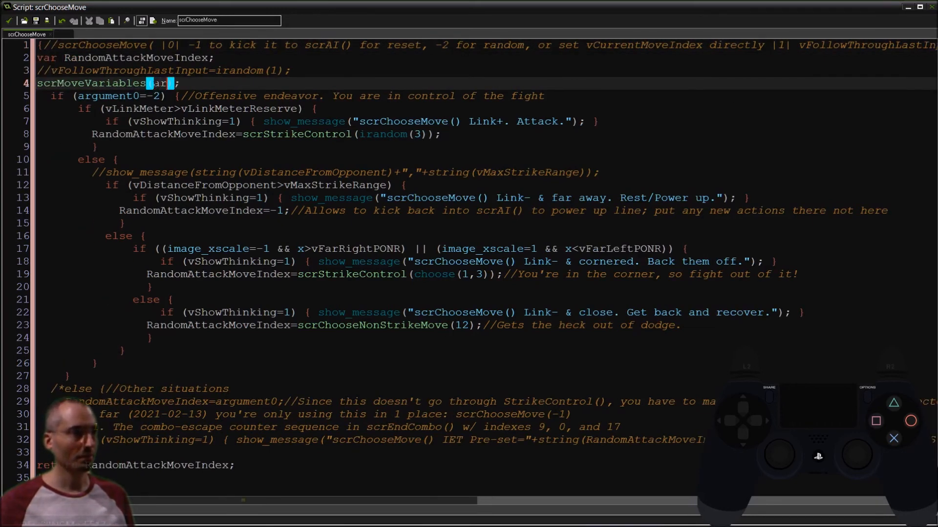
pyautogui.write('argument1')
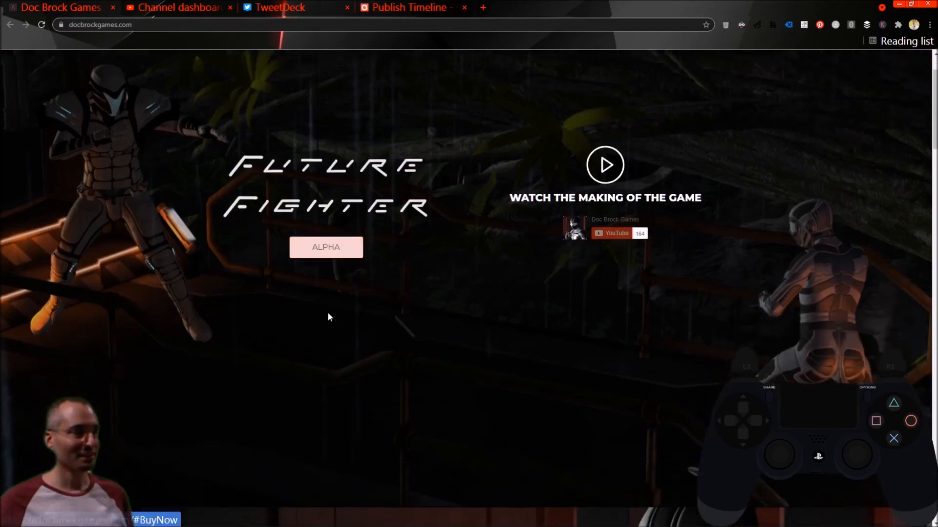
# - Scroll the Future Fighter page past features and screenshots to the email sign-up section
pyautogui.scroll(-3)
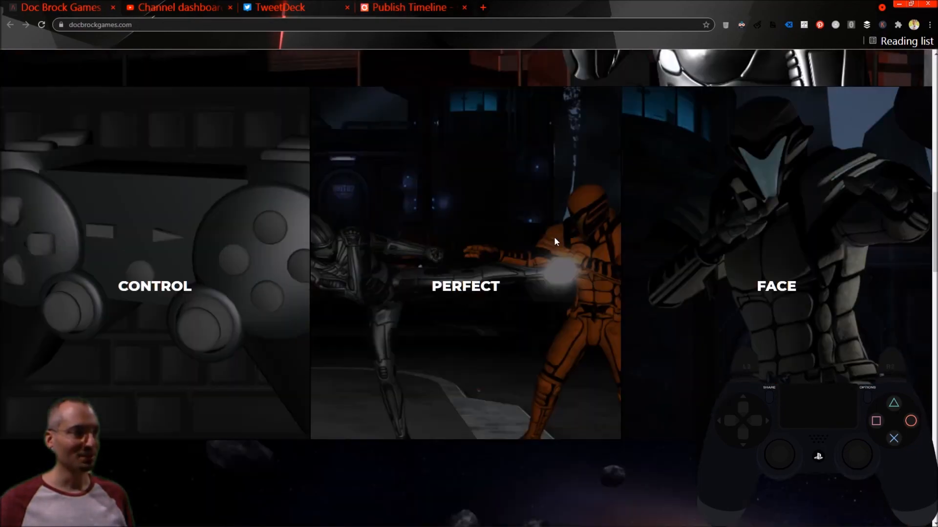
pyautogui.scroll(-3)
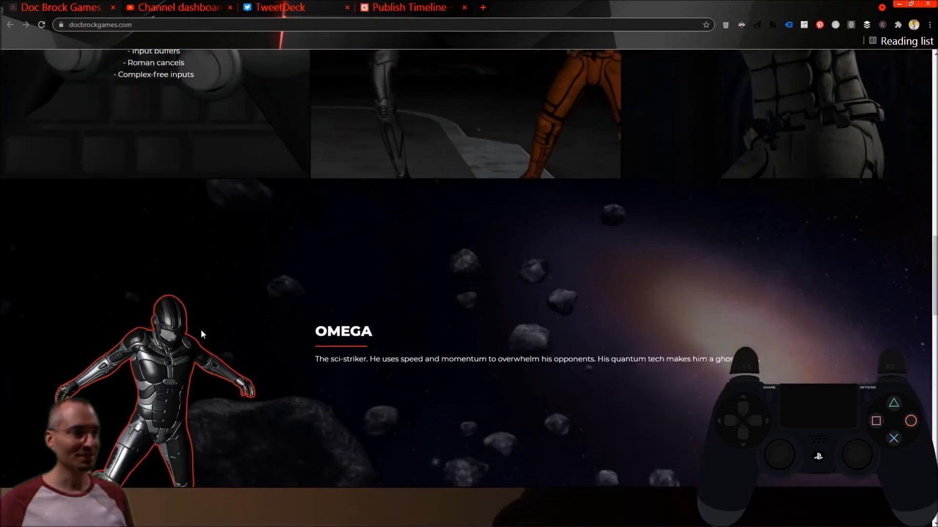
pyautogui.scroll(-3)
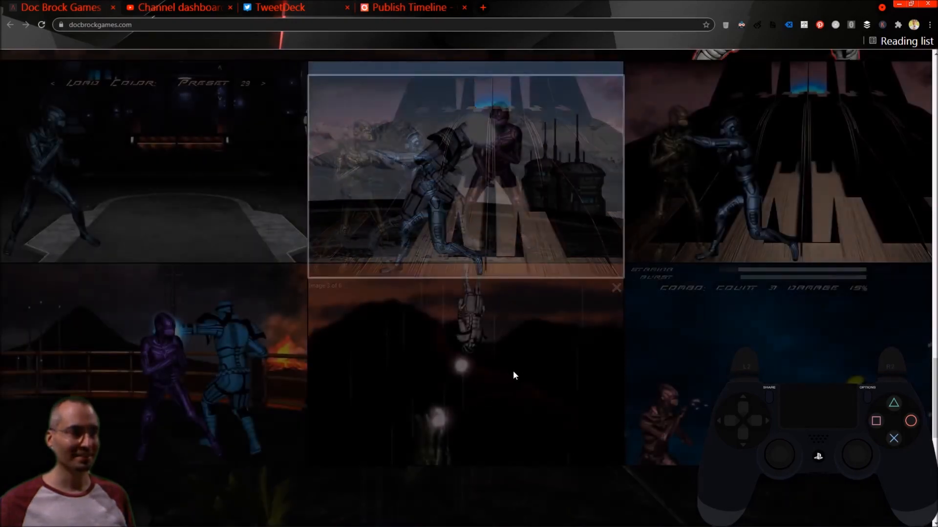
pyautogui.click(615, 288)
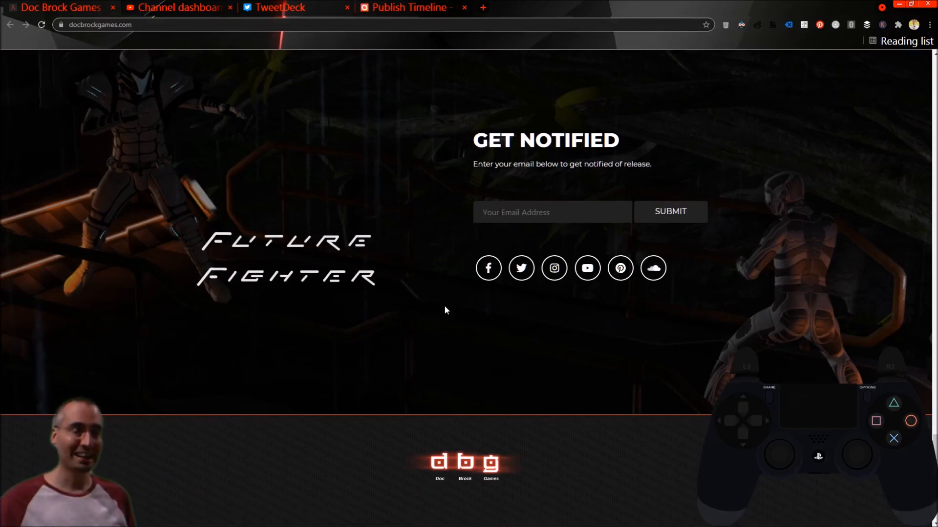
pyautogui.moveTo(452, 300)
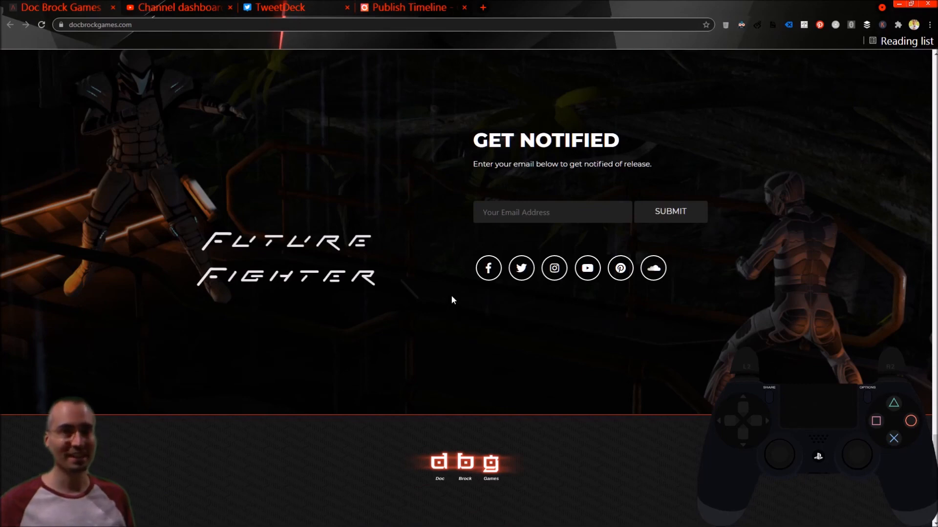